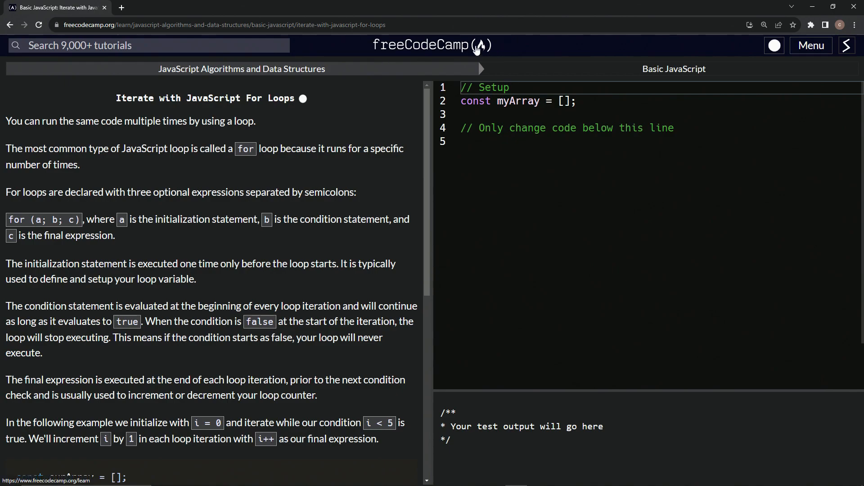
{"action": "mouse_move", "coordinate": [308, 83]}
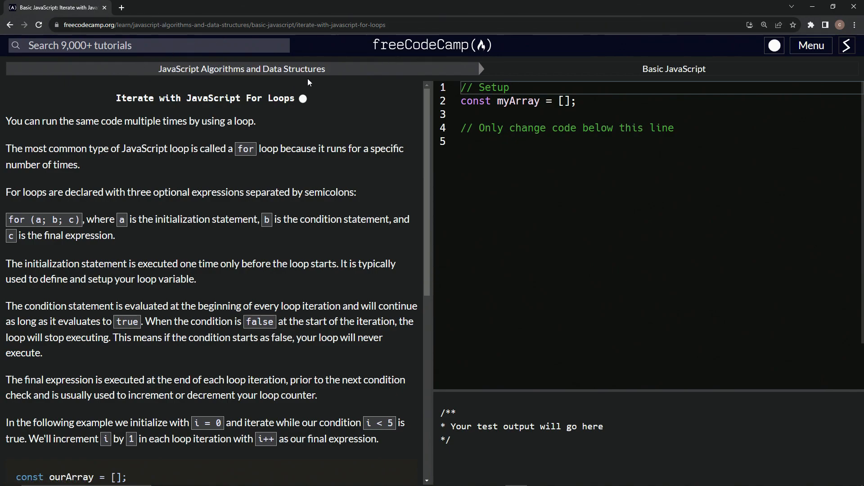
{"action": "mouse_move", "coordinate": [288, 51]}
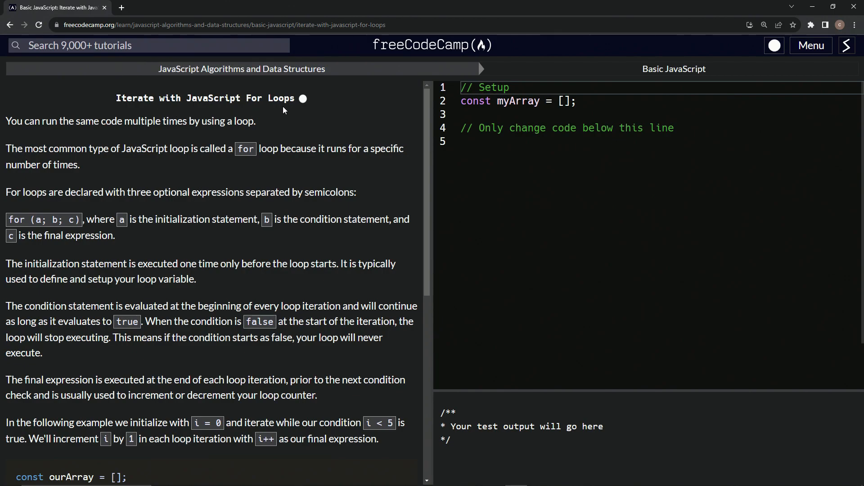
{"action": "mouse_move", "coordinate": [28, 138]}
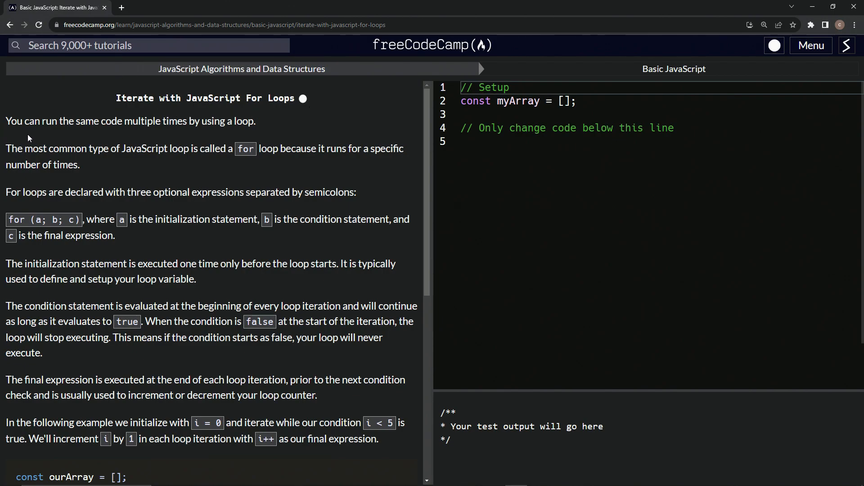
{"action": "mouse_move", "coordinate": [204, 134]}
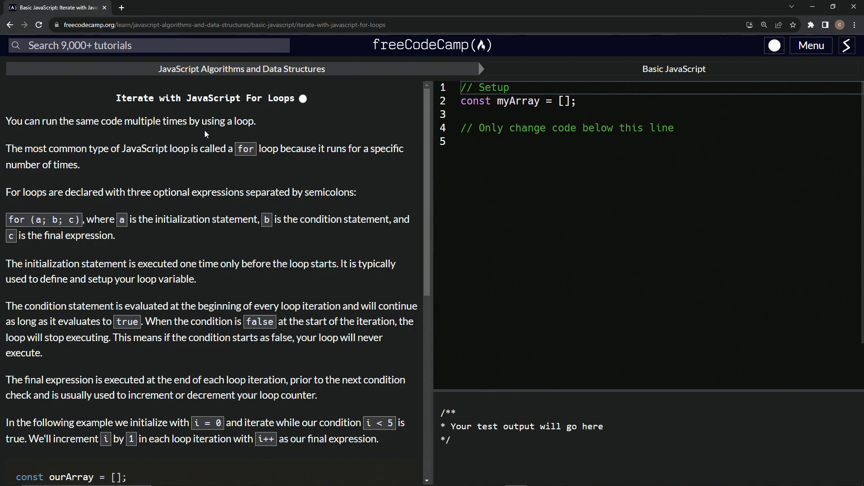
{"action": "mouse_move", "coordinate": [92, 165]}
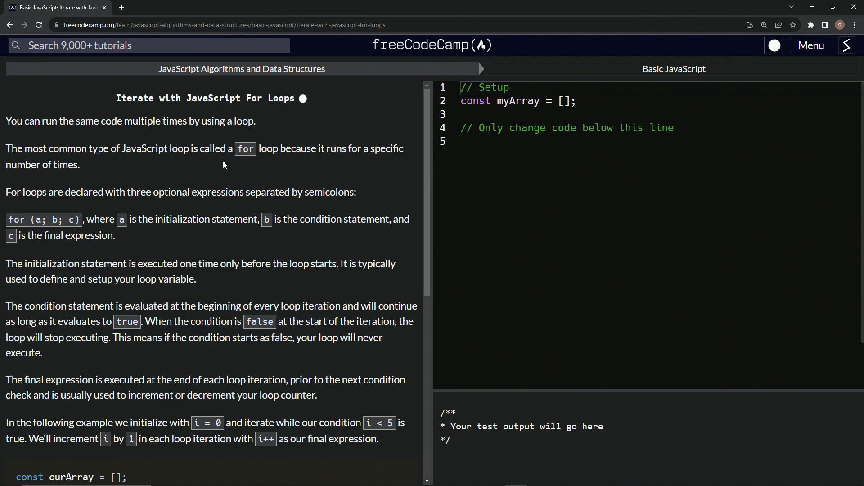
{"action": "mouse_move", "coordinate": [12, 202]}
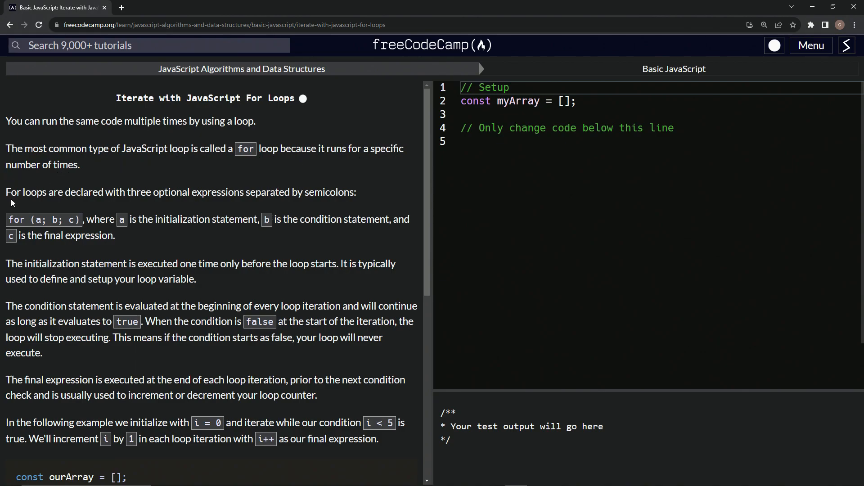
{"action": "mouse_move", "coordinate": [190, 202]}
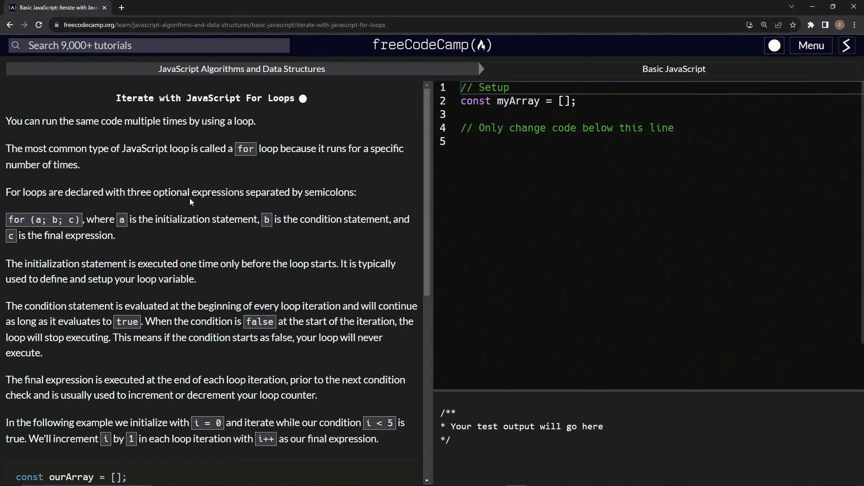
{"action": "mouse_move", "coordinate": [319, 202]}
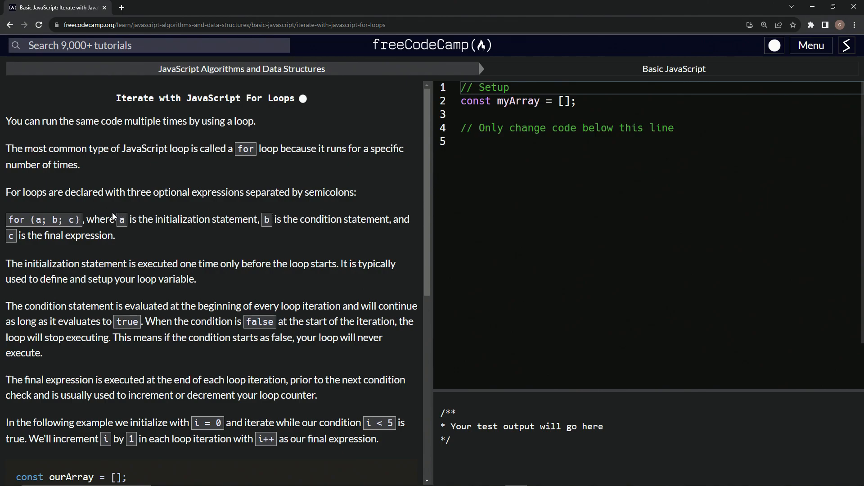
{"action": "mouse_move", "coordinate": [234, 223]}
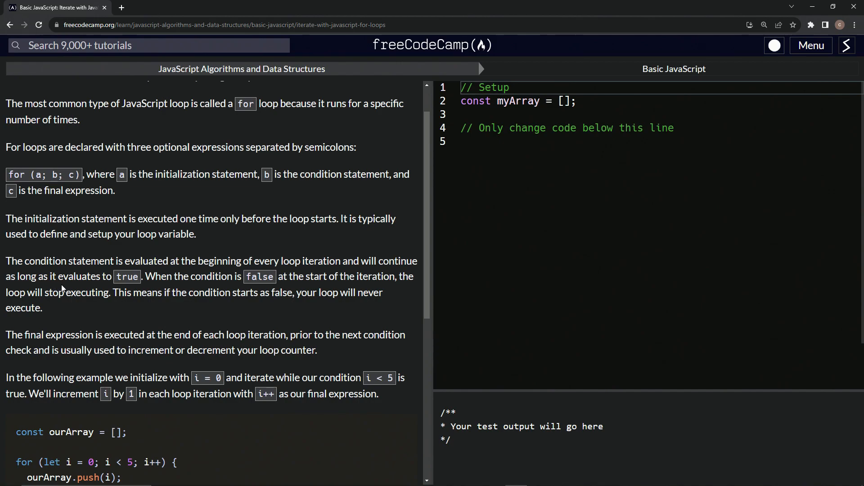
{"action": "mouse_move", "coordinate": [198, 288]}
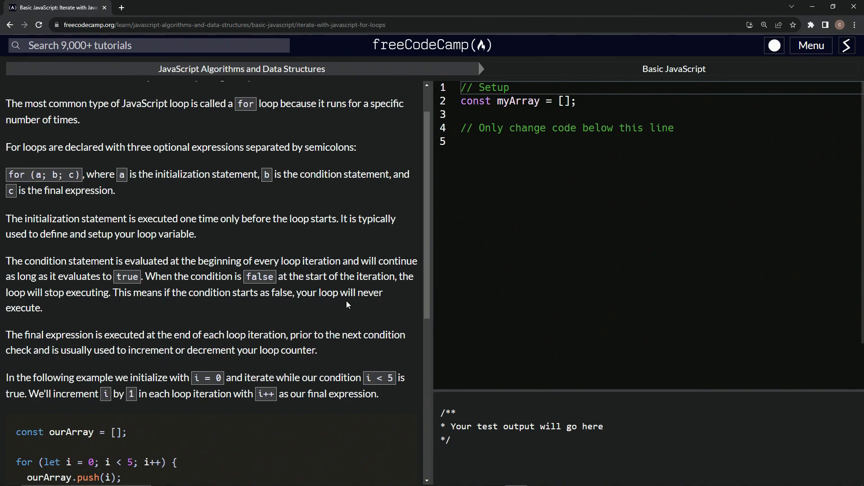
{"action": "mouse_move", "coordinate": [177, 292]}
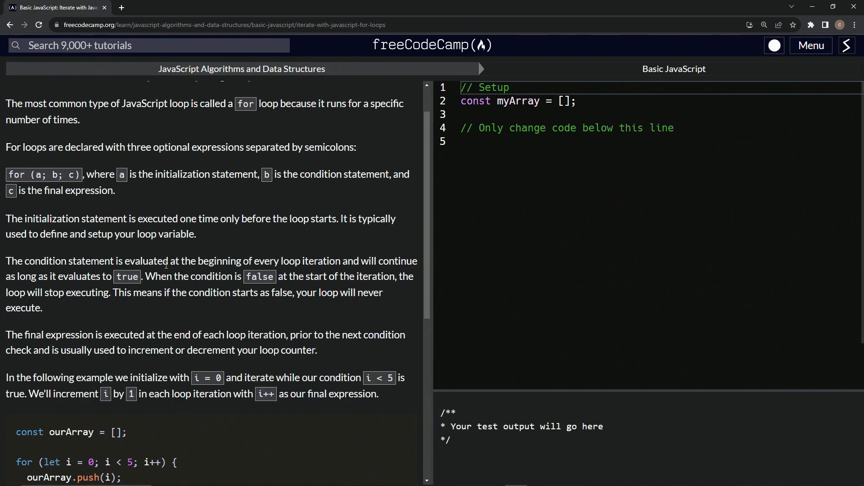
- Start a new line in the editor below the only-change-code comment
{"action": "scroll", "scroll_direction": "down", "scroll_amount": 3}
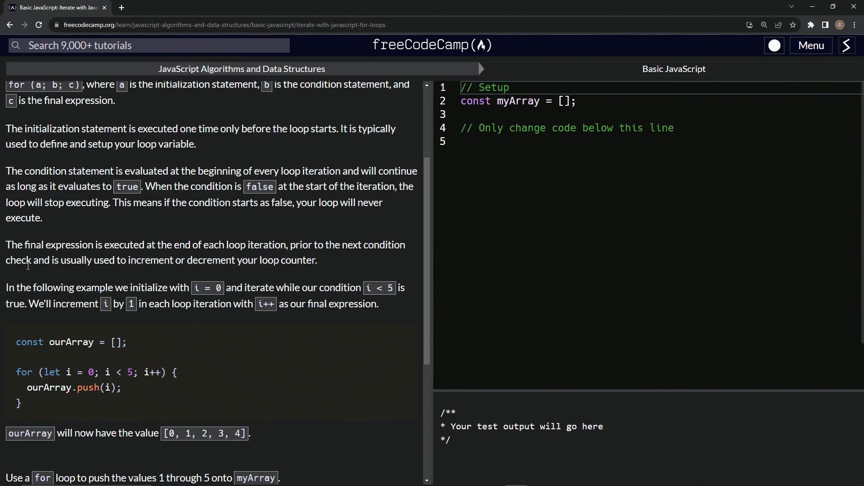
{"action": "mouse_move", "coordinate": [162, 273]}
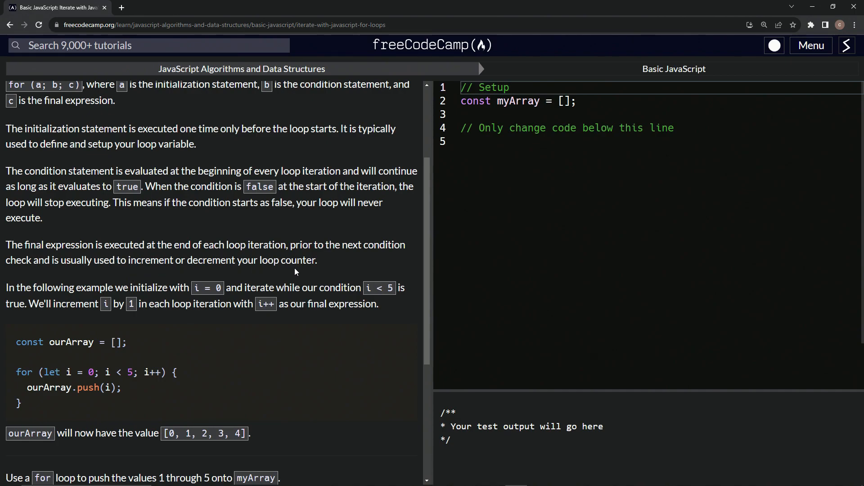
{"action": "mouse_move", "coordinate": [223, 230]}
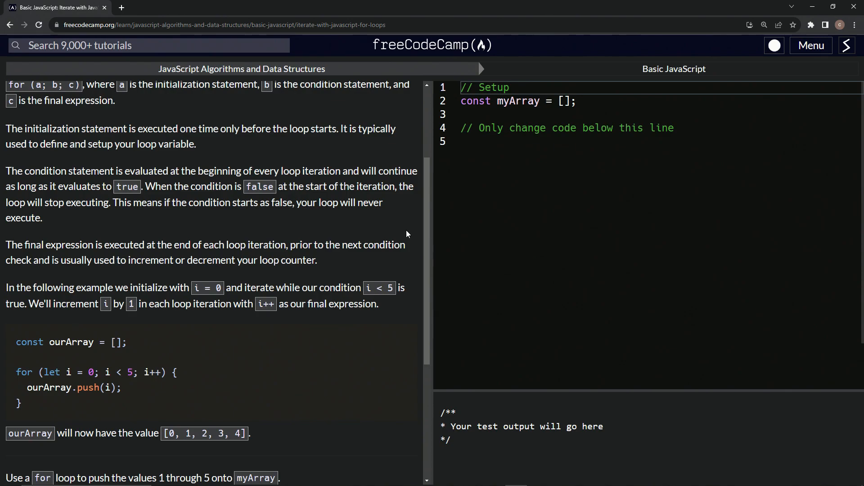
{"action": "mouse_move", "coordinate": [232, 189]}
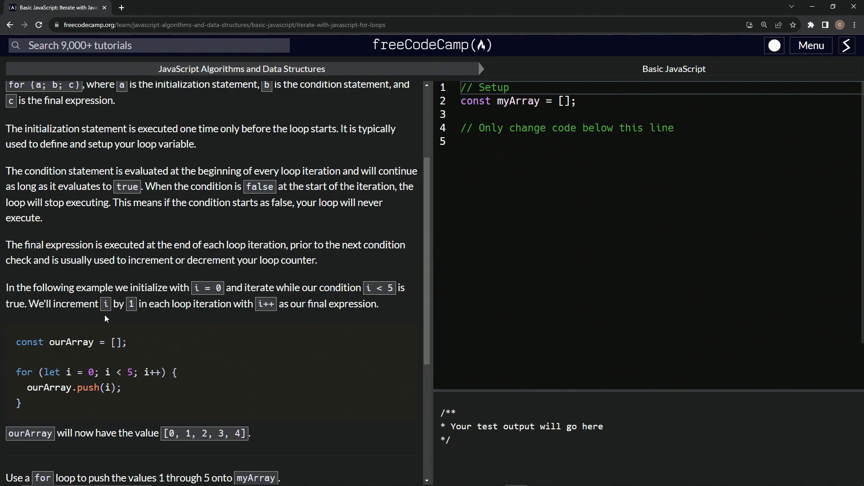
{"action": "mouse_move", "coordinate": [145, 315]}
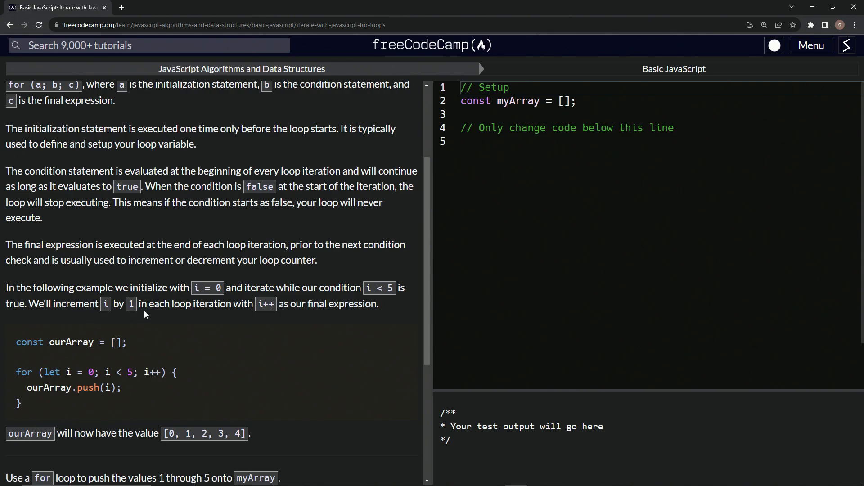
{"action": "mouse_move", "coordinate": [260, 305]}
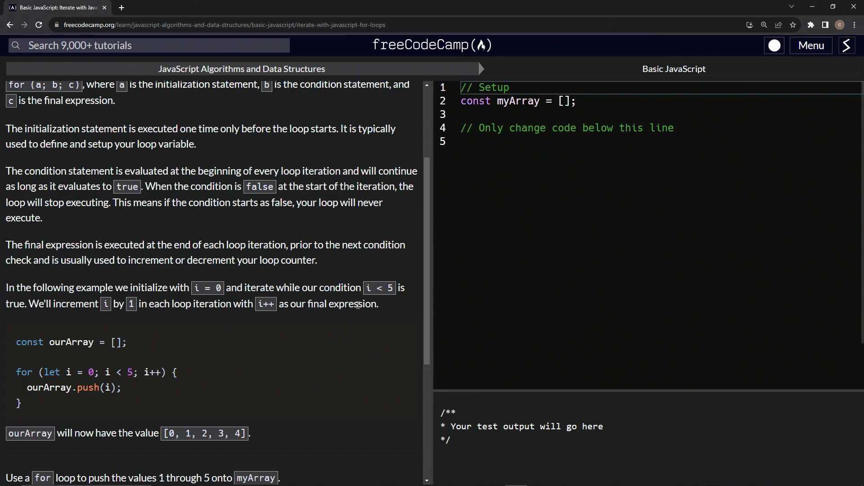
{"action": "scroll", "scroll_direction": "down", "scroll_amount": 3}
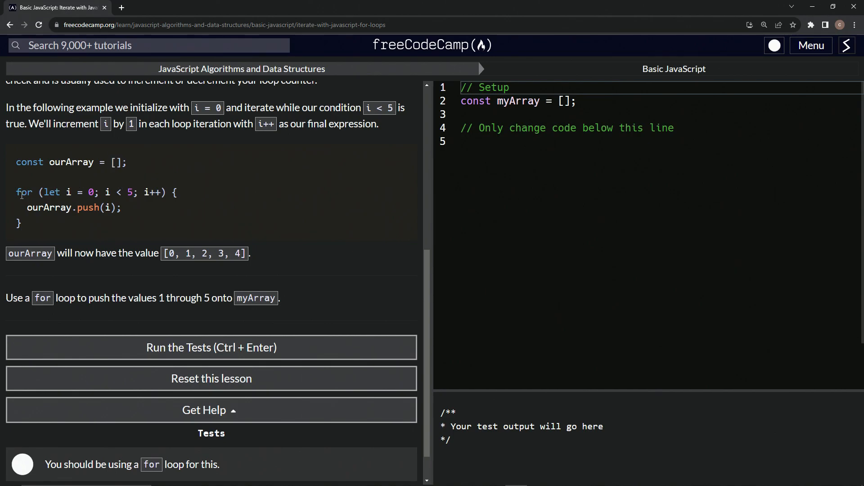
{"action": "mouse_move", "coordinate": [106, 183]}
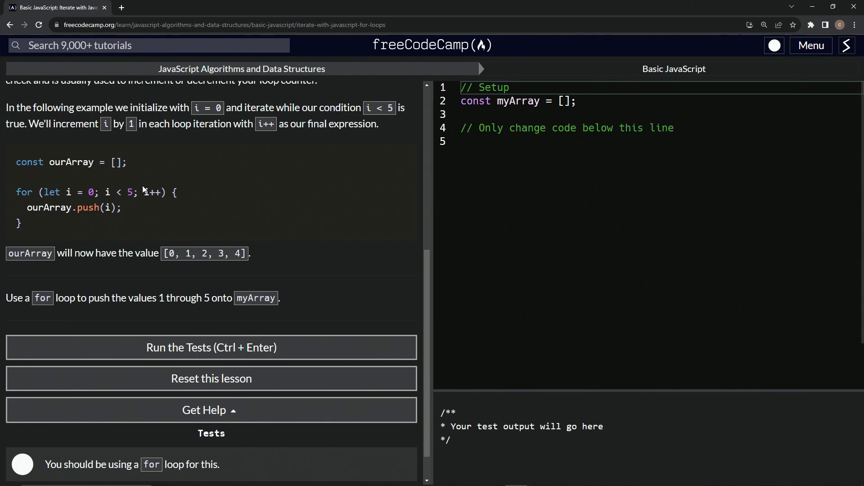
{"action": "mouse_move", "coordinate": [67, 198]}
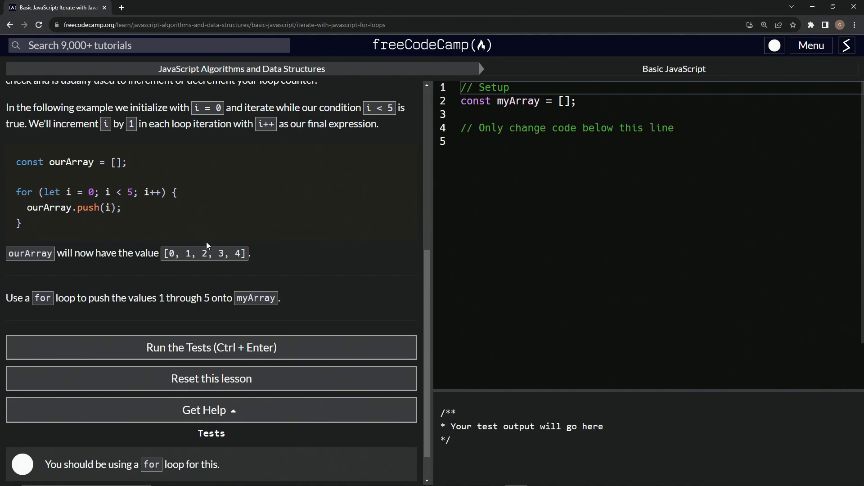
{"action": "mouse_move", "coordinate": [255, 248]}
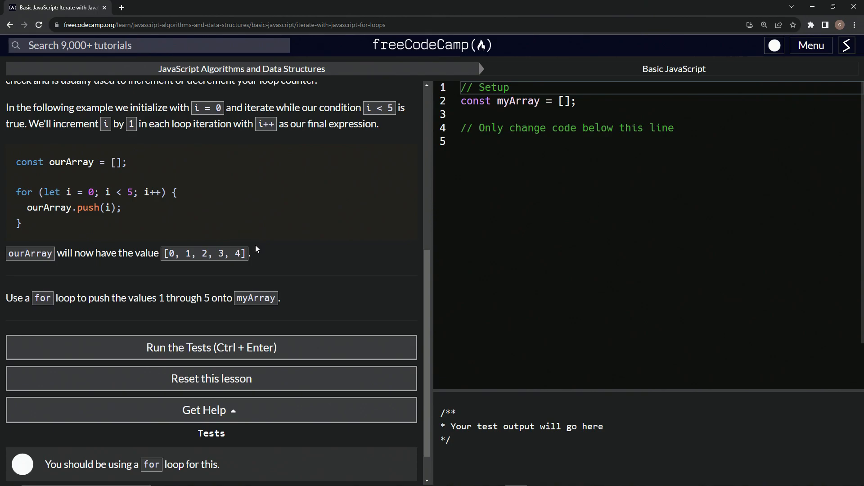
{"action": "double_click", "coordinate": [129, 193]}
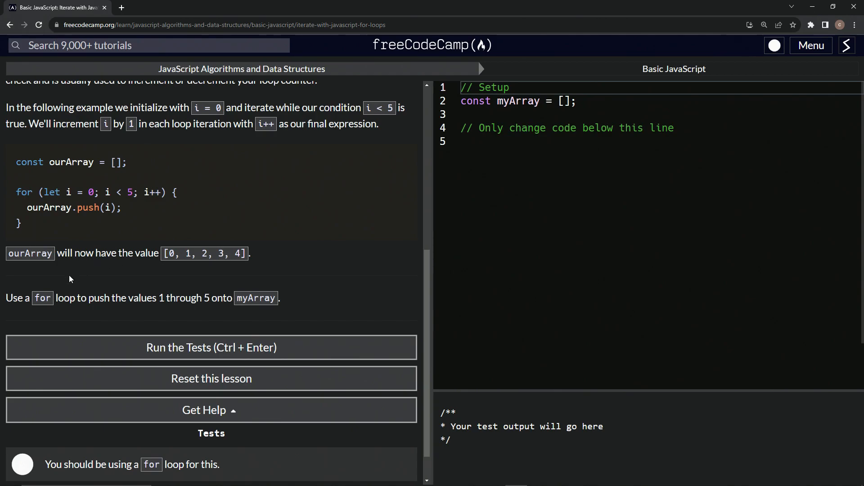
{"action": "mouse_move", "coordinate": [102, 314]}
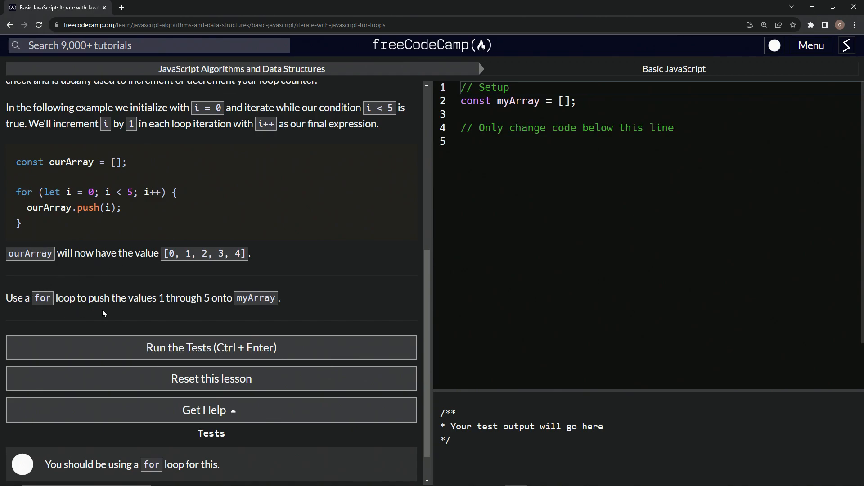
{"action": "mouse_move", "coordinate": [223, 302]}
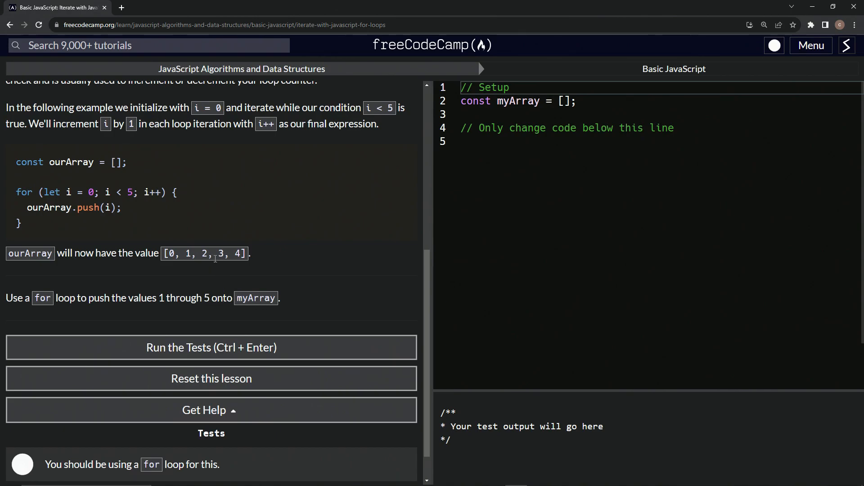
{"action": "left_click", "coordinate": [484, 142]}
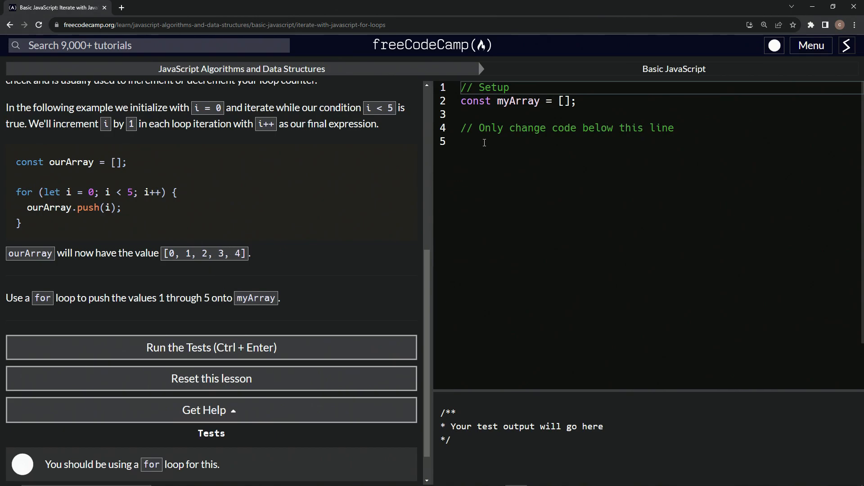
{"action": "key", "text": "Enter"}
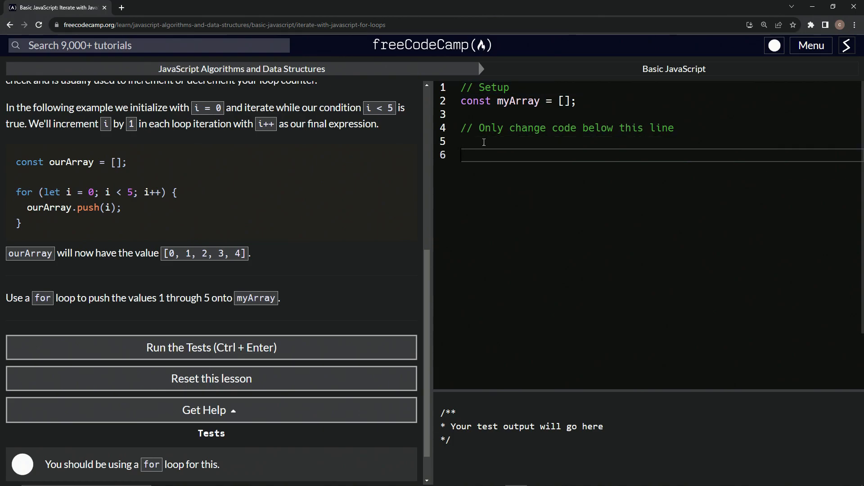
- Write the loop header for (i = 0; i <= 6); i++ {, condition later intended as i < 6
{"action": "type", "text": "f"}
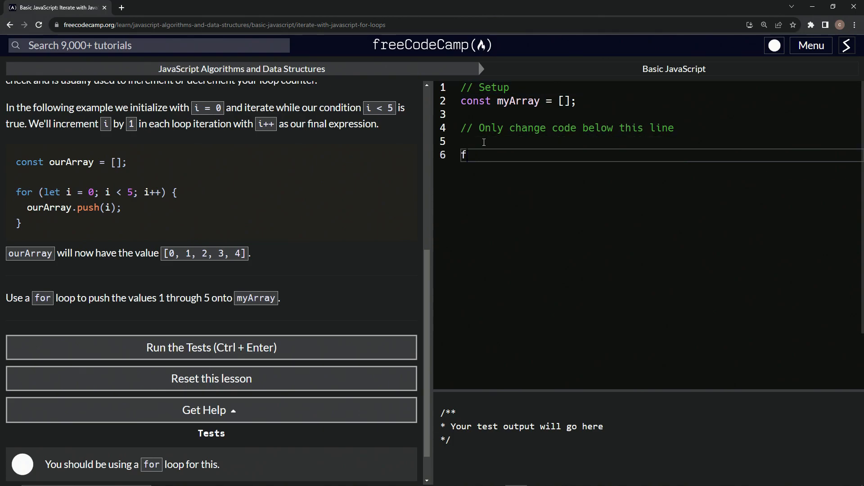
{"action": "type", "text": "or (let i ="}
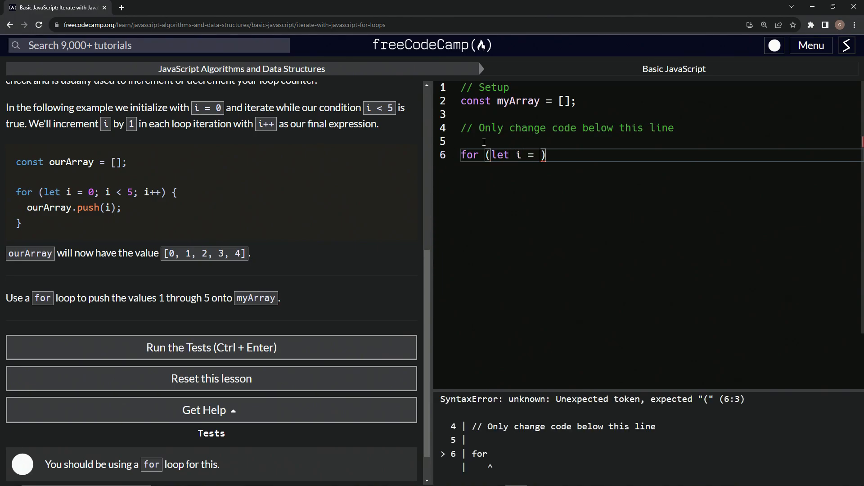
{"action": "type", "text": "0; i <"}
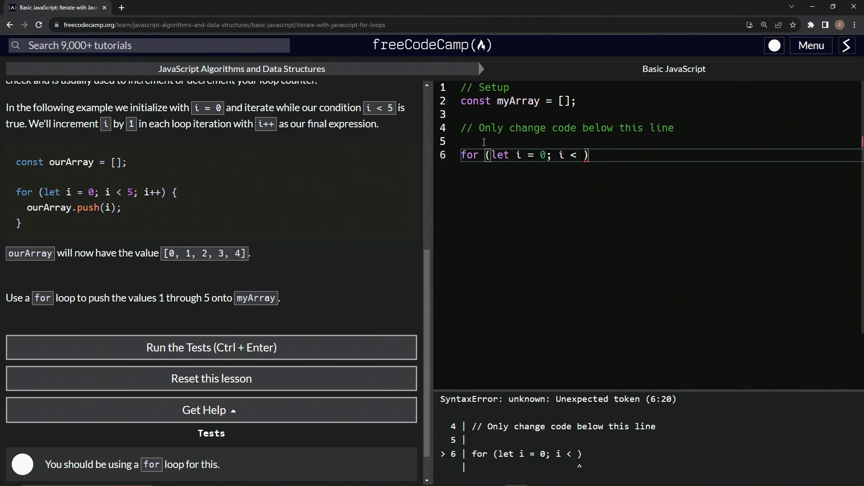
{"action": "type", "text": "="}
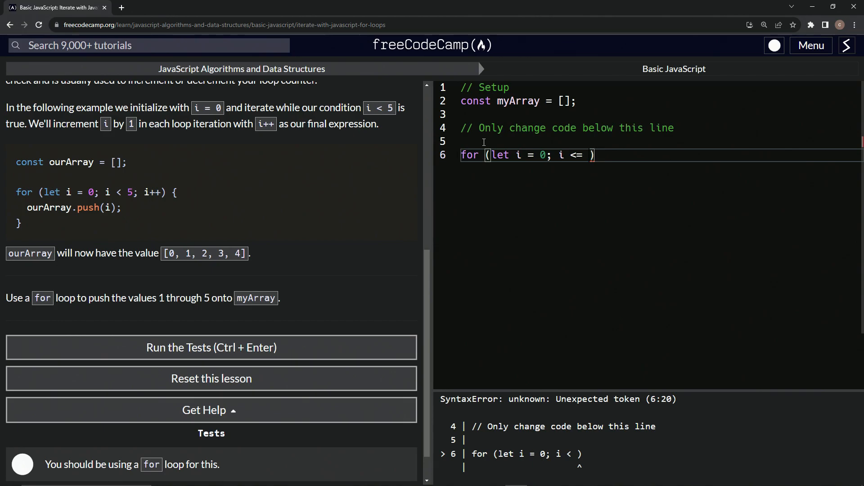
{"action": "type", "text": "6"}
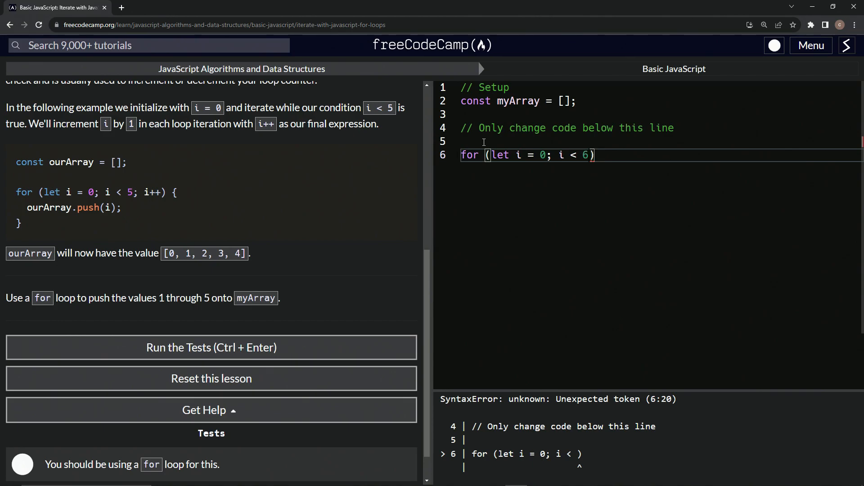
{"action": "type", "text": ")"}
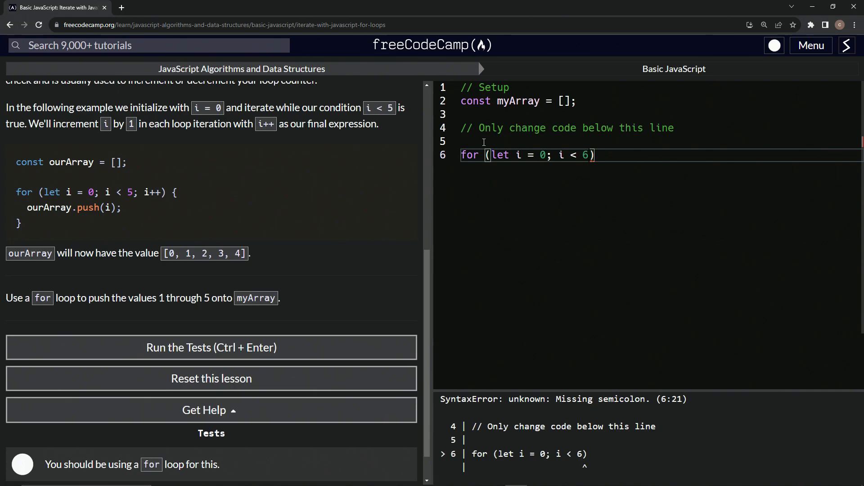
{"action": "type", "text": "; i"}
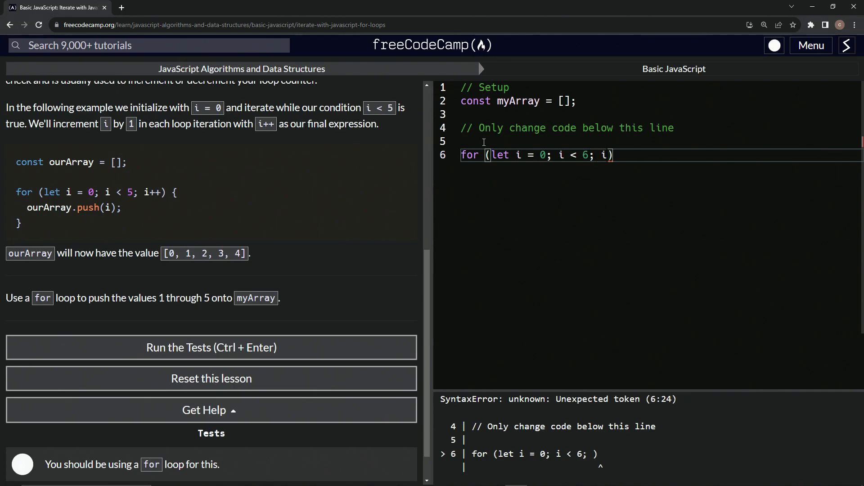
{"action": "type", "text": "++"}
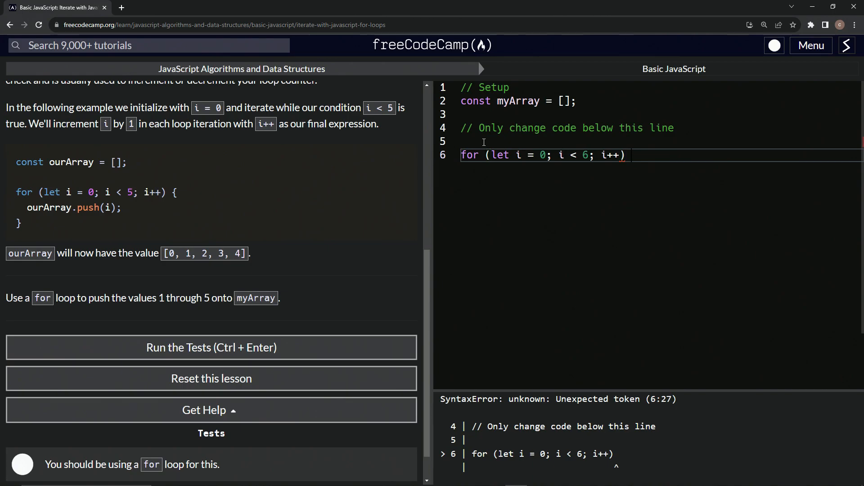
{"action": "type", "text": "{"}
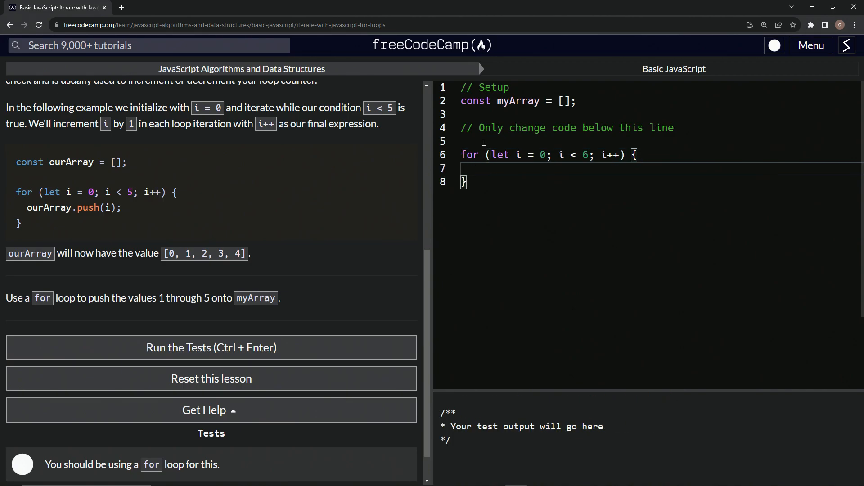
- Add myArray.push(i) as the loop body and a blank line after it
{"action": "type", "text": "myA"}
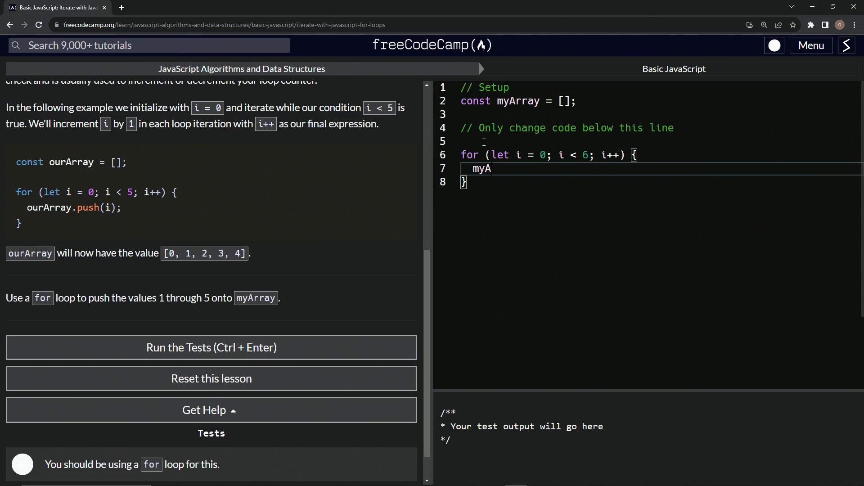
{"action": "type", "text": "rray.push"}
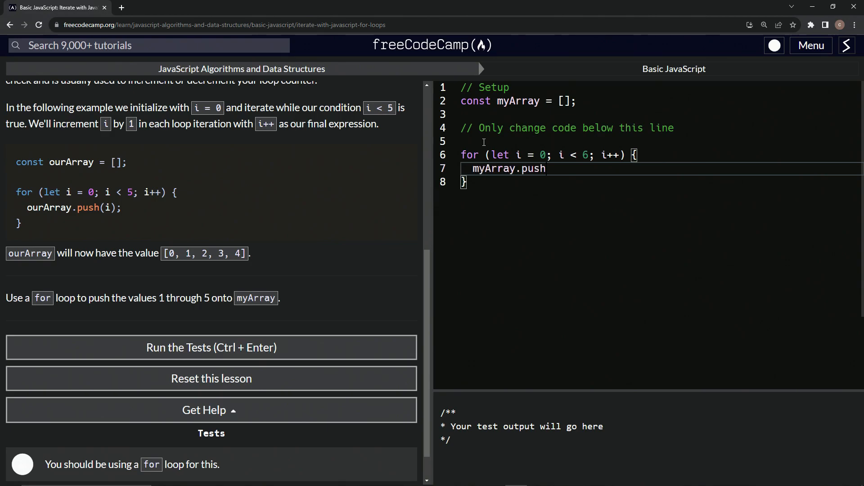
{"action": "type", "text": "(i)"}
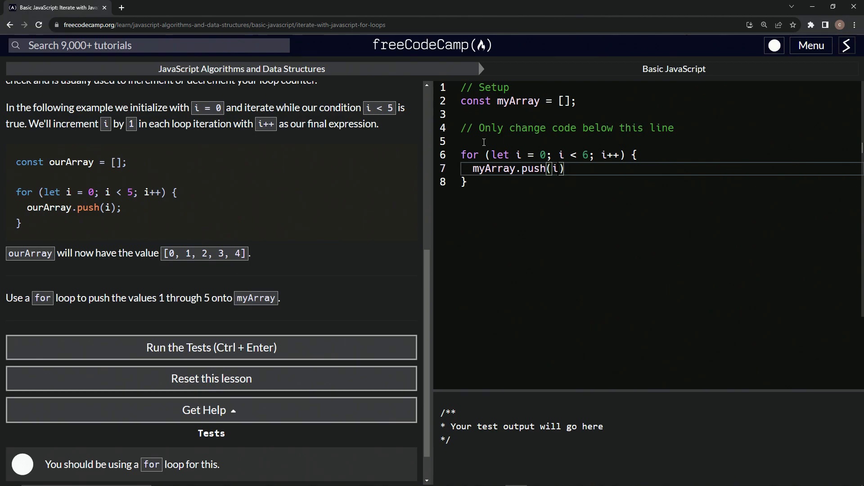
{"action": "key", "text": "Enter"}
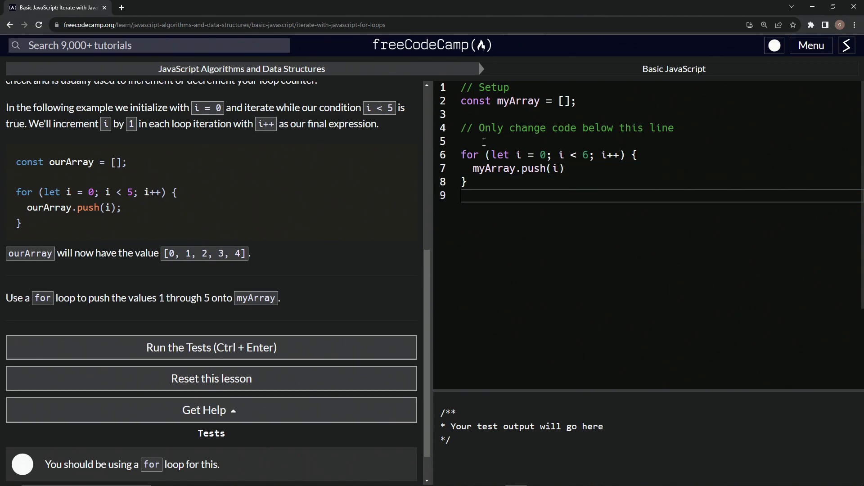
- Begin a console.log(myArray) line after the loop
{"action": "type", "text": "console.log(myArray"}
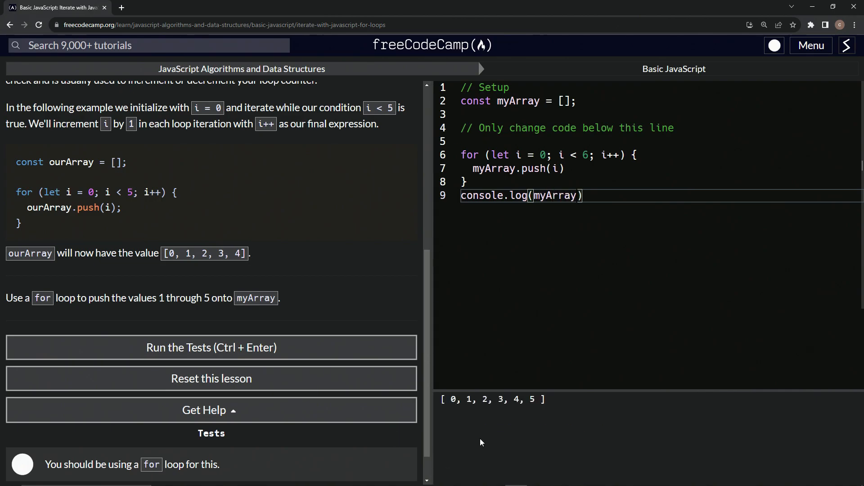
{"action": "mouse_move", "coordinate": [534, 398]}
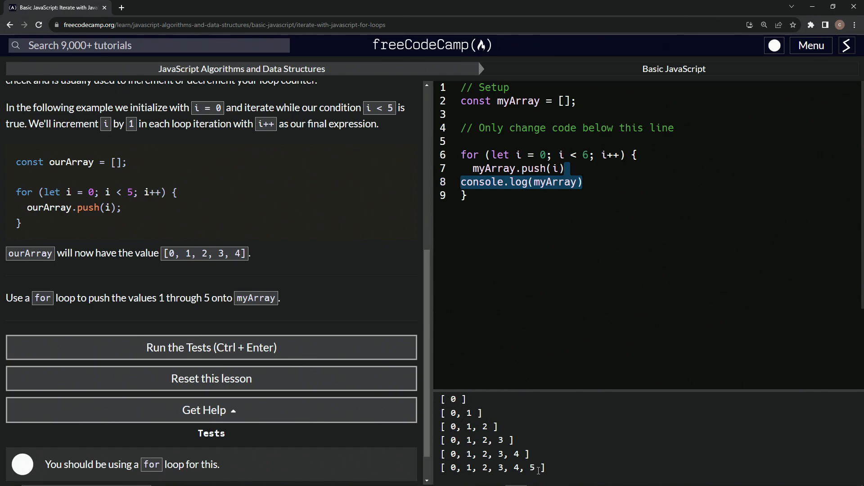
{"action": "mouse_move", "coordinate": [224, 323]}
{"action": "type", "text": "1"}
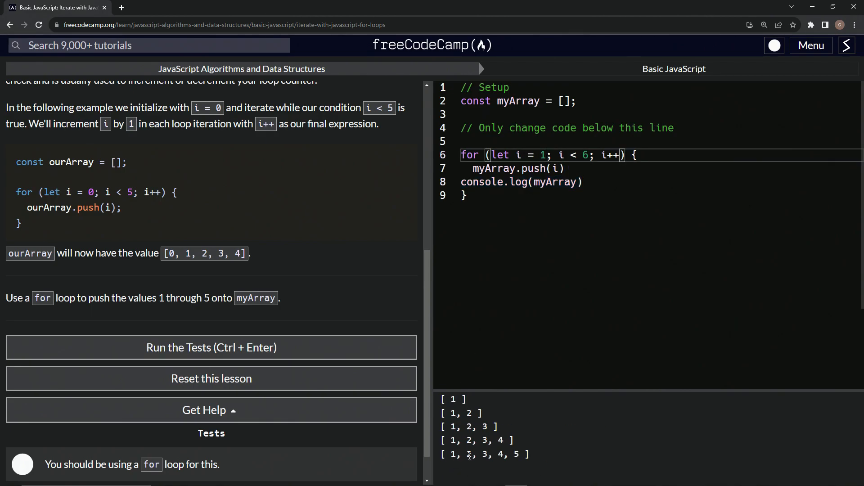
{"action": "mouse_move", "coordinate": [540, 439]}
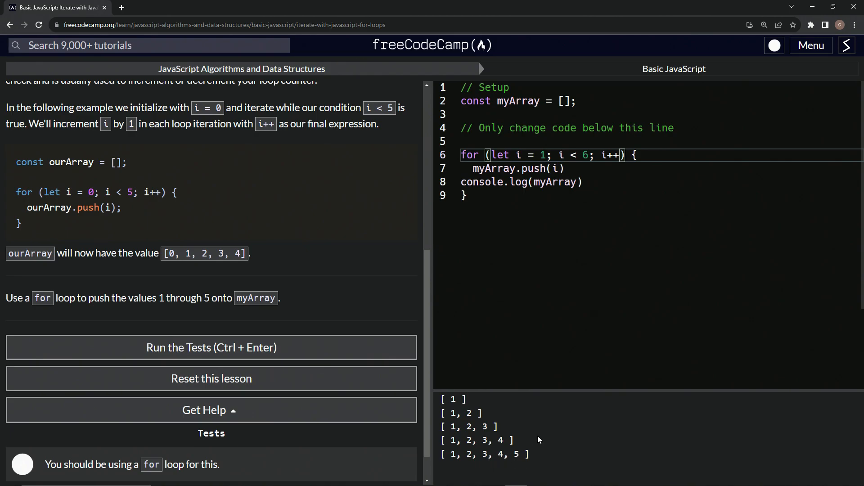
{"action": "mouse_move", "coordinate": [542, 406]}
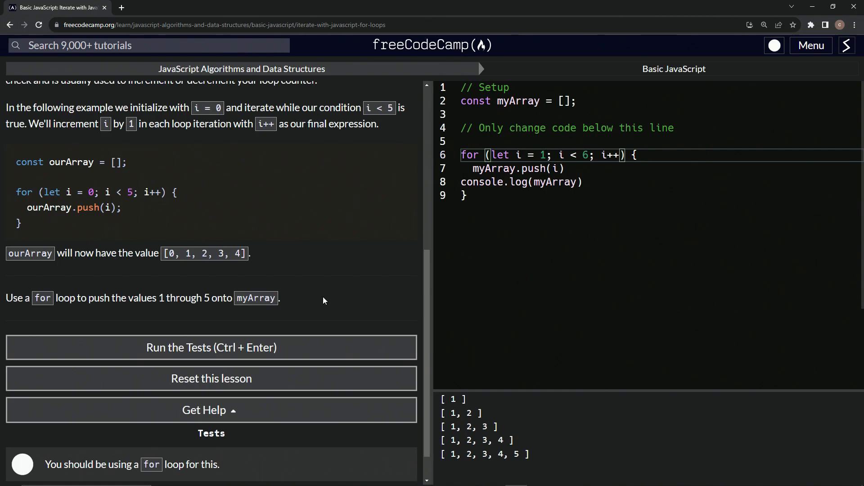
- Run the tests, then submit and move to Iterate Odd Numbers With a For Loop
{"action": "left_click", "coordinate": [210, 347]}
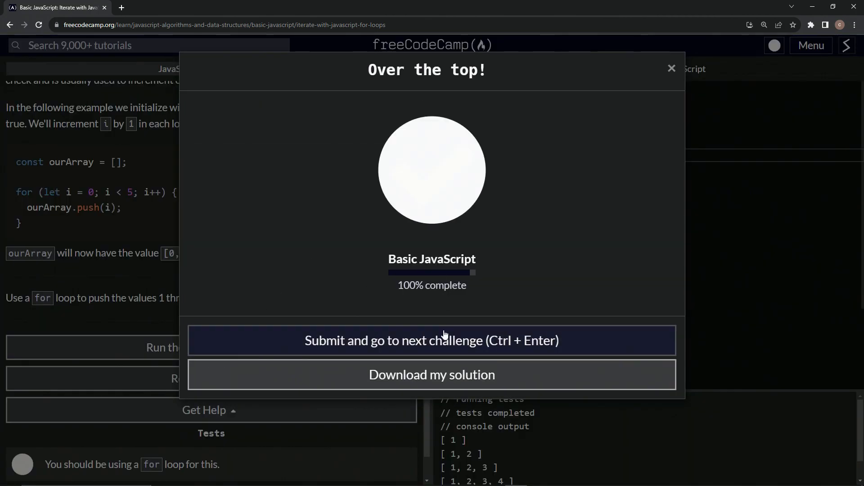
{"action": "left_click", "coordinate": [431, 340]}
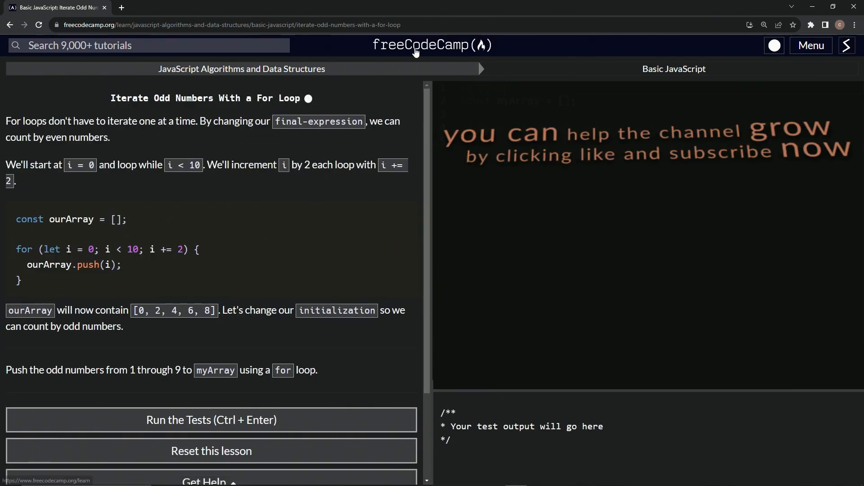